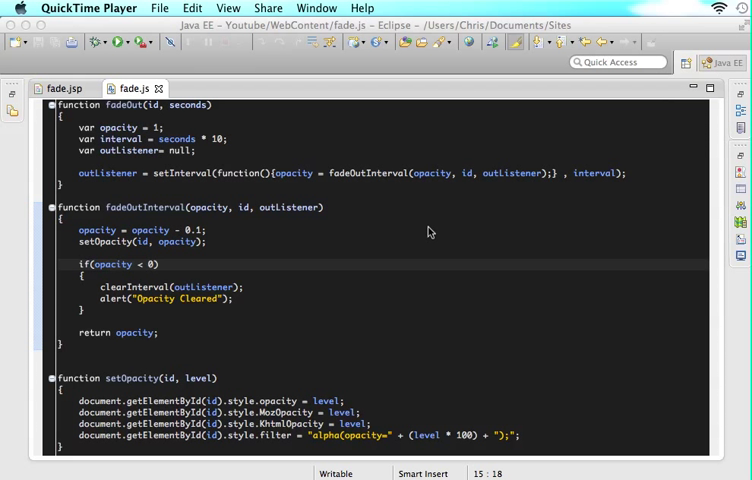
mouse_move(147, 408)
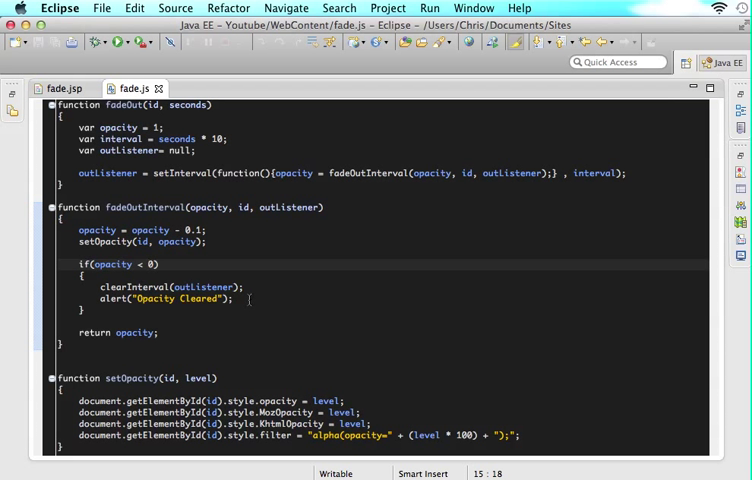
Step: Fade the picture out in Chrome, dismiss the Opacity Cleared alert, and reload the page
click(235, 298)
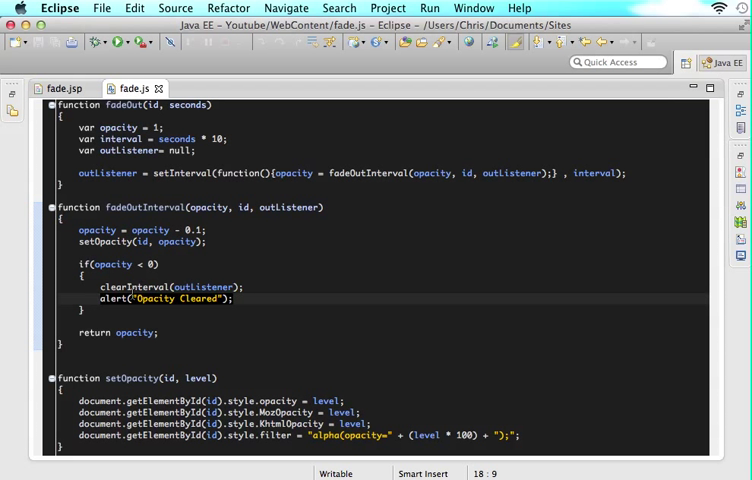
click(110, 264)
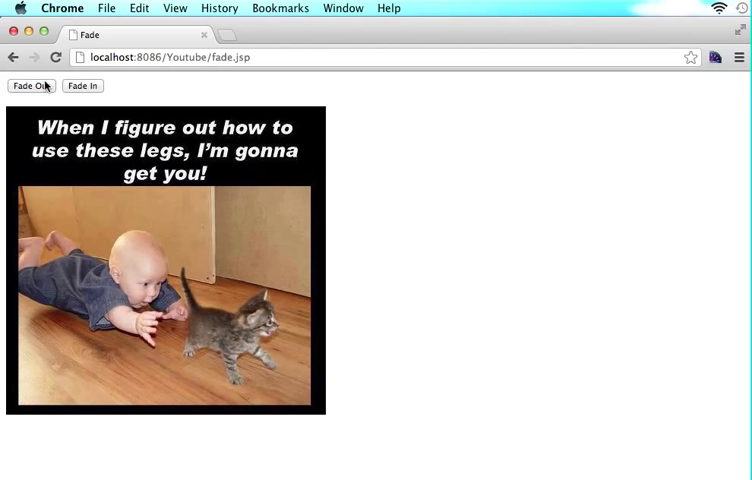
click(30, 85)
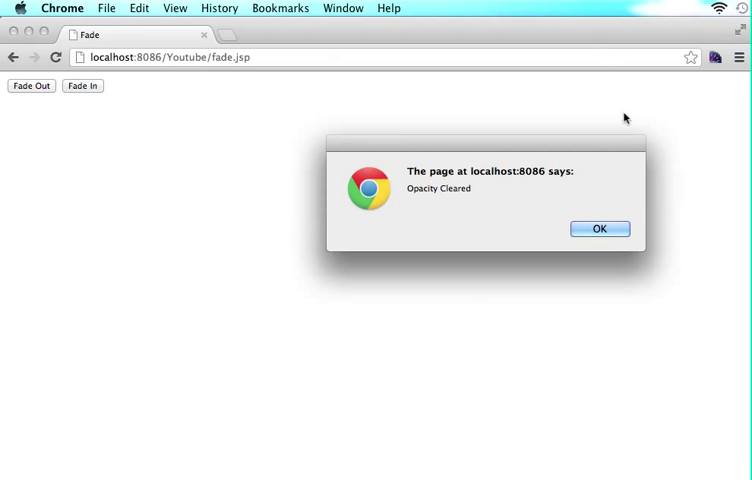
click(599, 228)
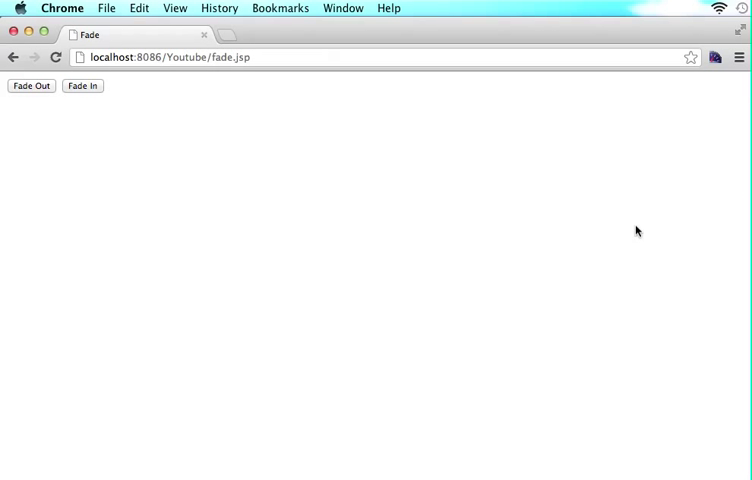
click(57, 57)
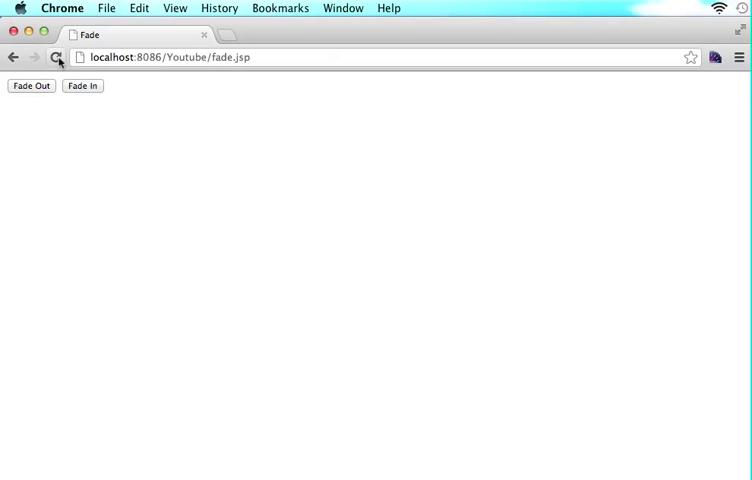
click(83, 85)
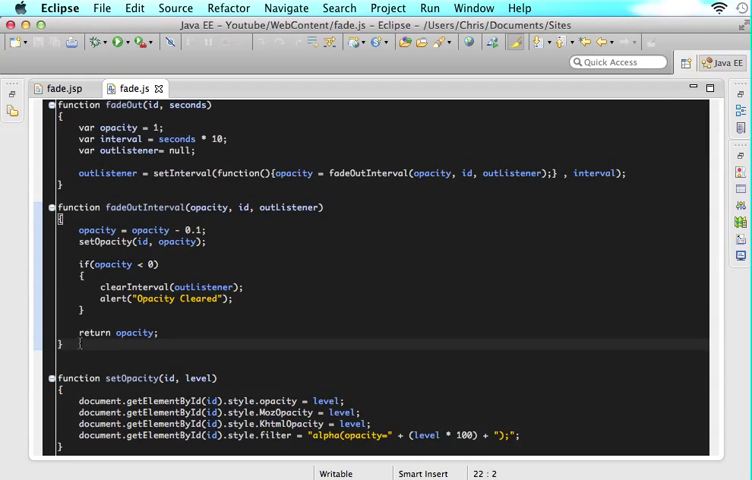
Step: Type the header function fadeIn(id, seconds) below fadeOutInterval in fade.js
text(functio)
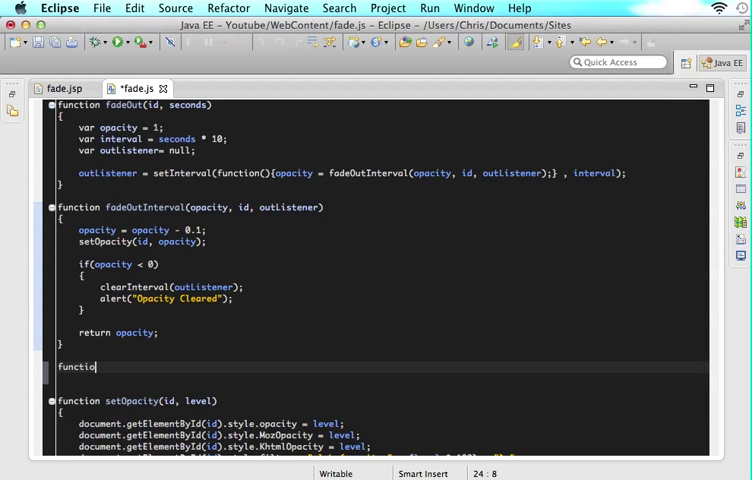
text(n fadeIn()
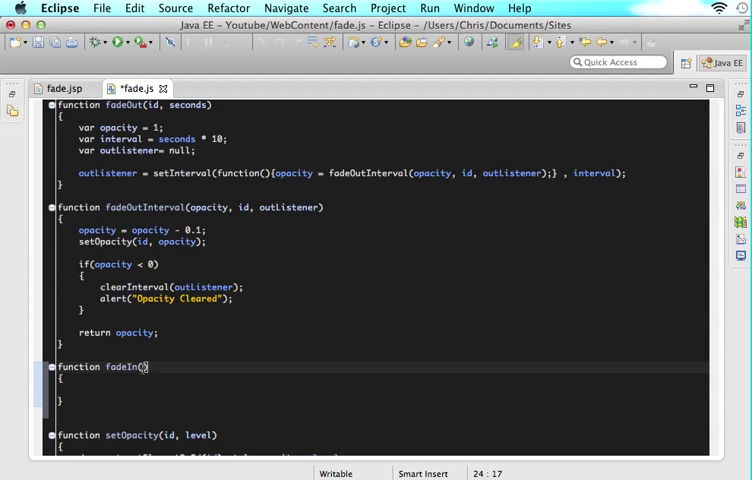
text(id, sec)
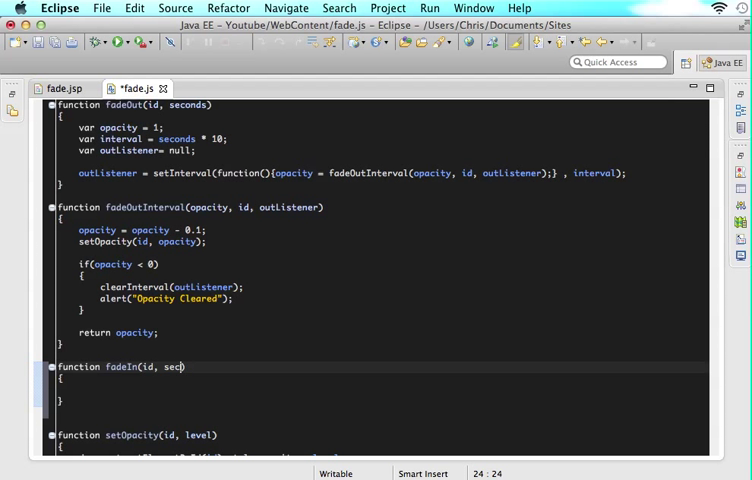
text(onds)
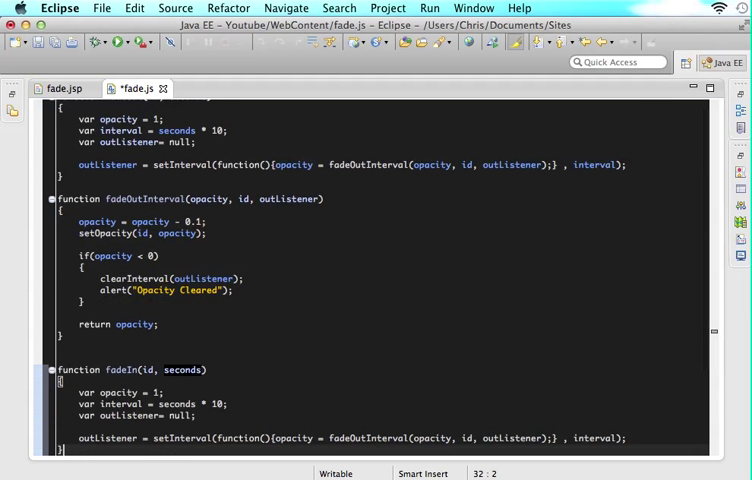
Step: Set fadeIn's starting opacity to 0, rename outListener to inListener, and save fade.js
scroll(down, 3)
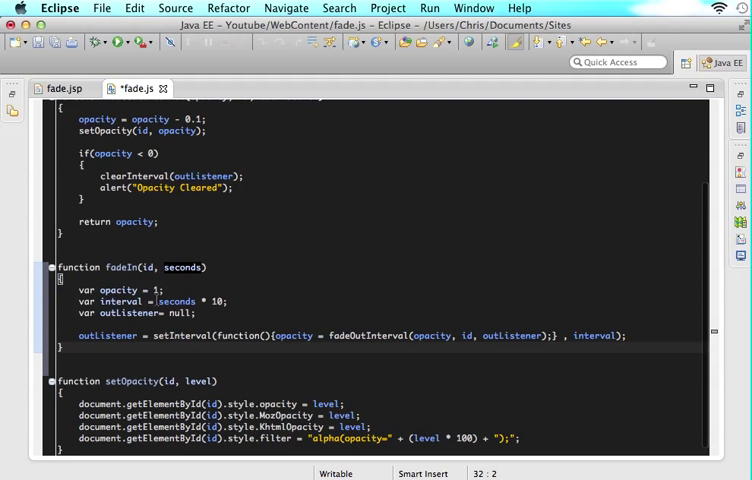
click(90, 290)
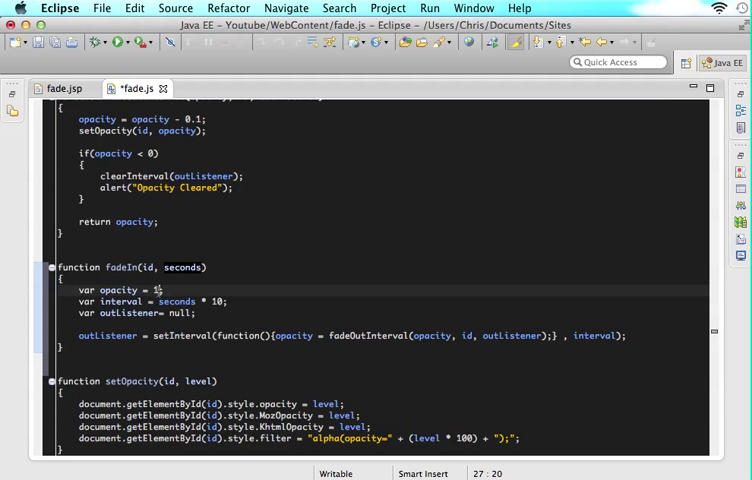
text(0)
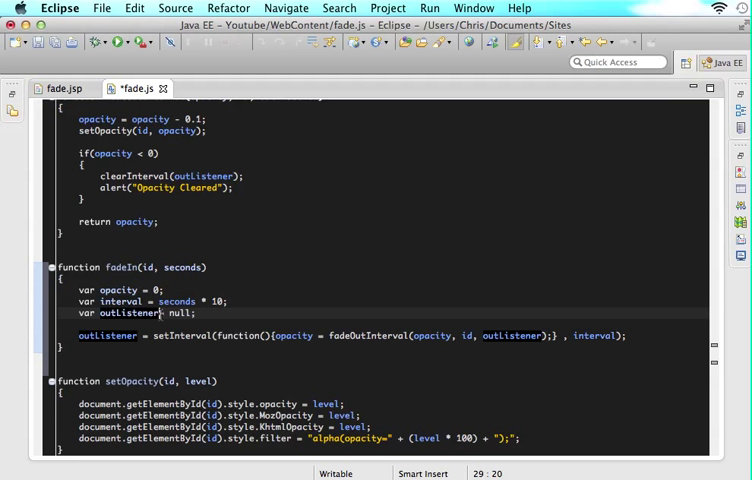
click(119, 312)
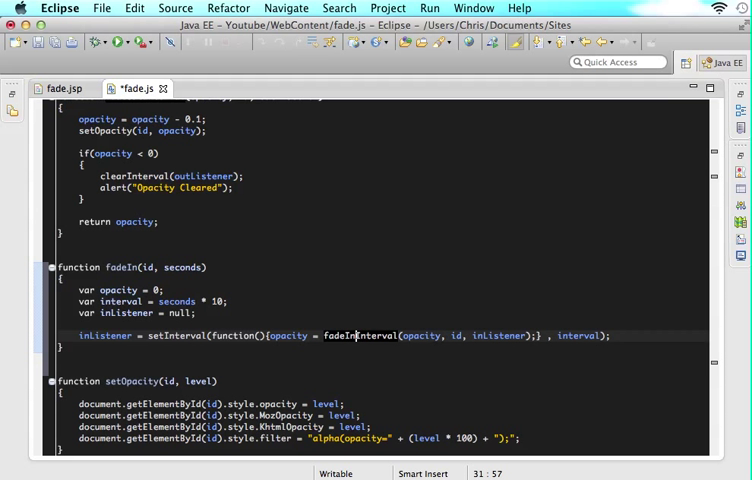
key(cmd+s)
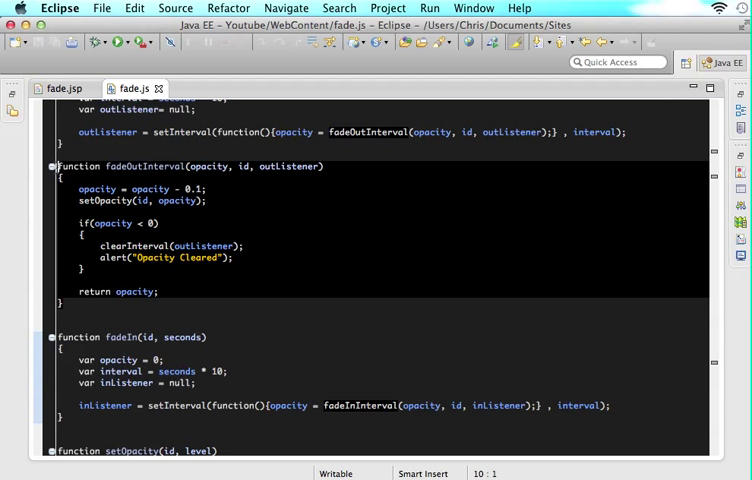
Step: Rename fadeInInterval's listener parameter to inListener and clear inListener instead of alerting
scroll(down, 3)
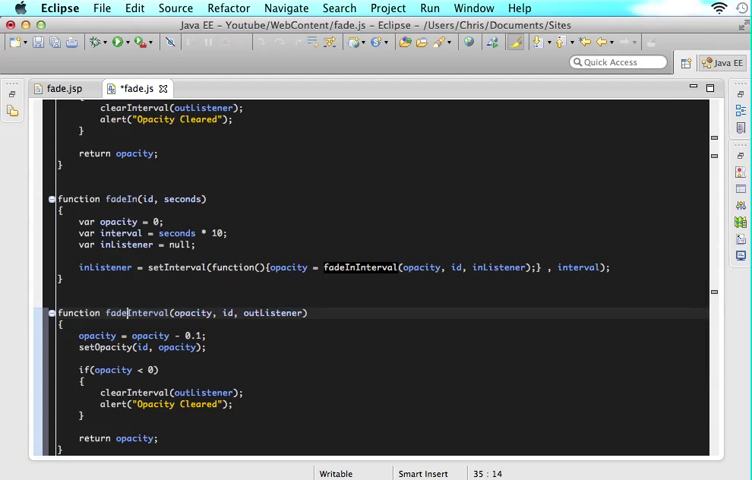
text(In)
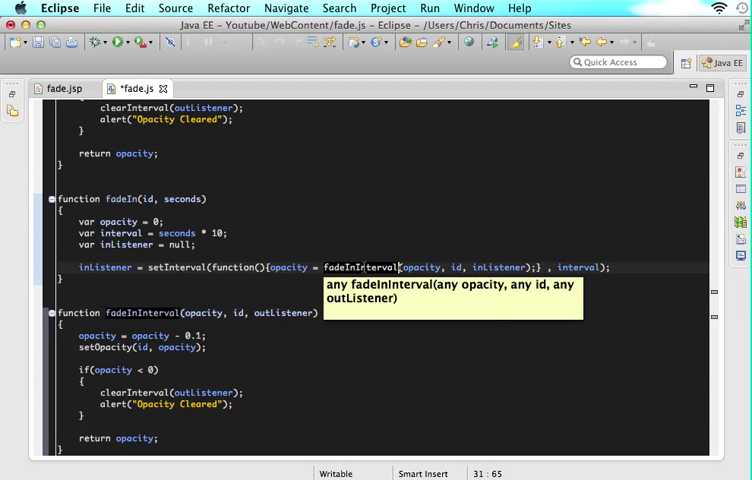
scroll(down, 3)
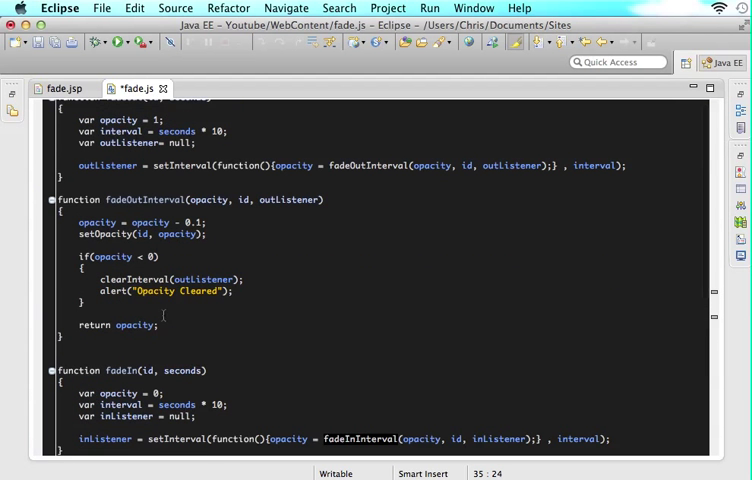
scroll(down, 3)
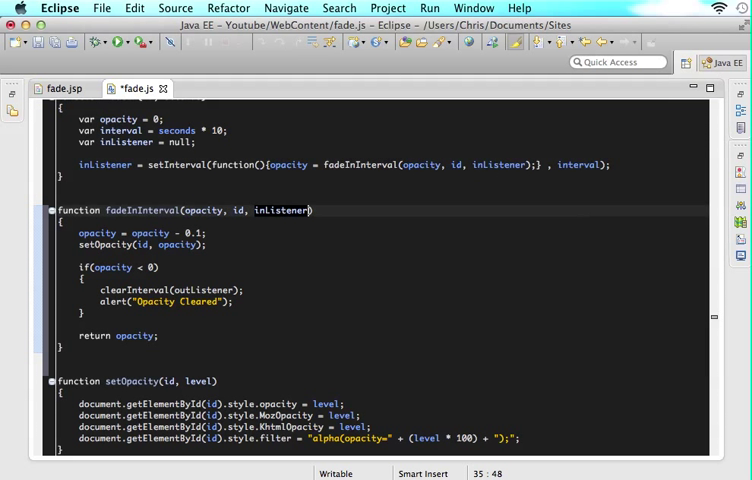
text(inListener)
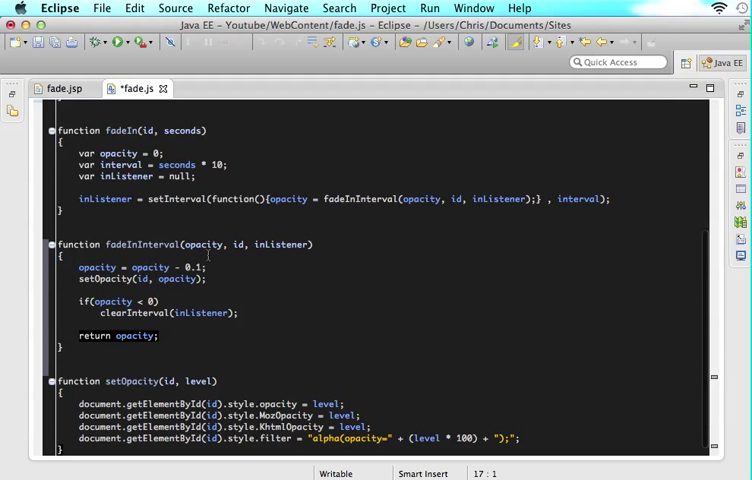
mouse_move(188, 313)
text(+)
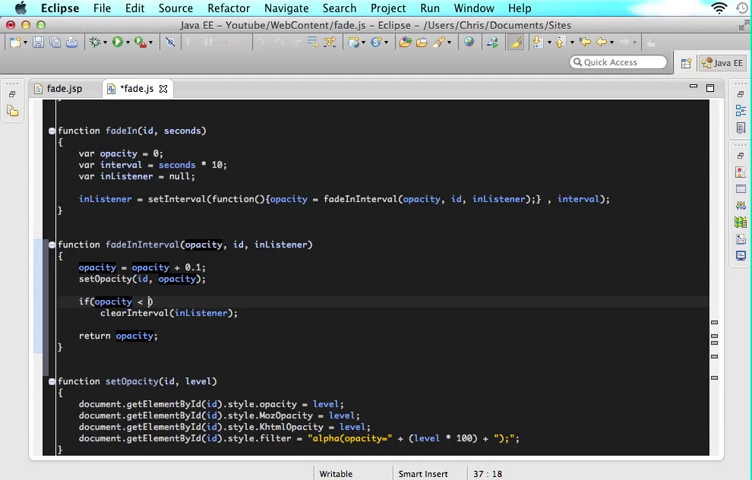
Step: Change fadeInInterval's stop condition to 'opacity > 1' with a '+ 0.1' step
text(>)
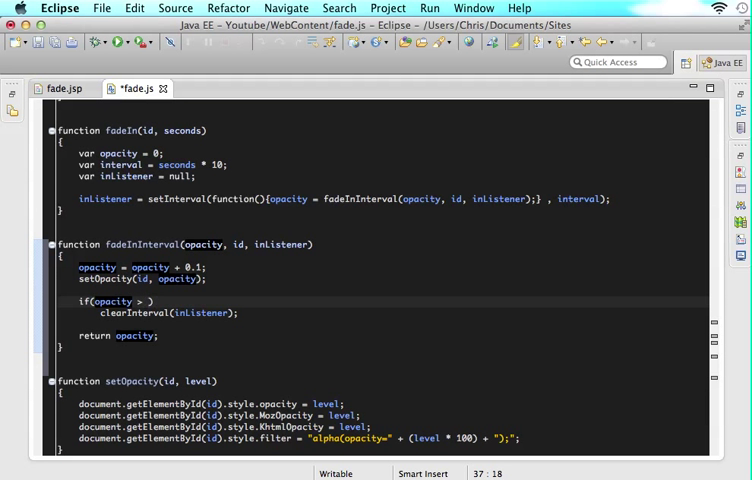
text(1)
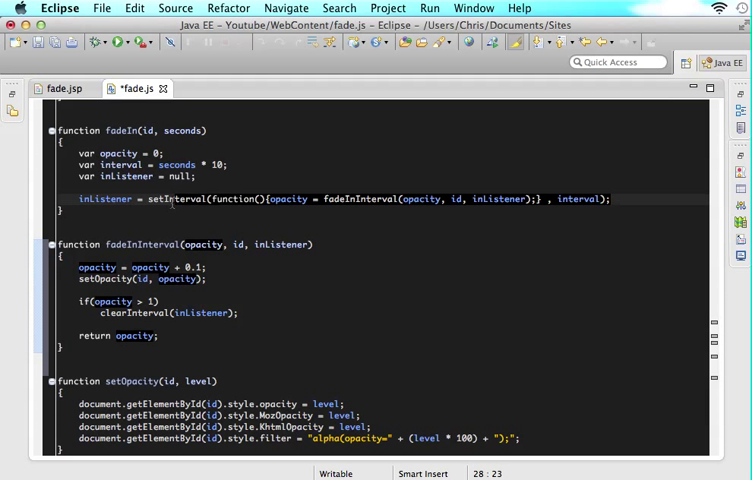
mouse_move(160, 198)
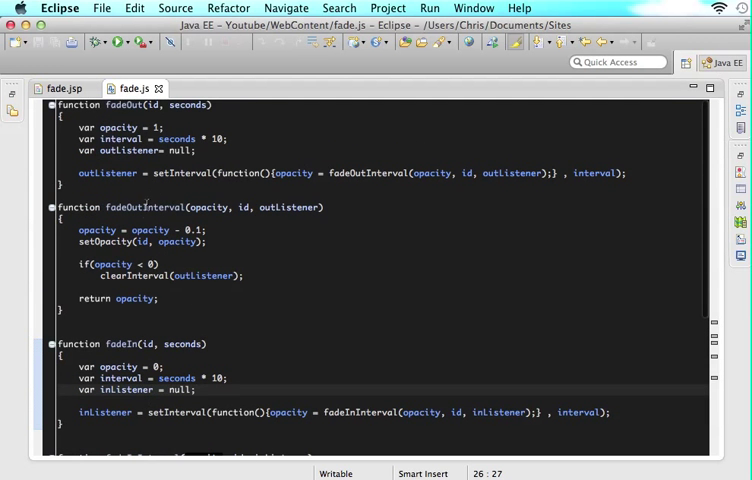
Step: Save fade.js and look over the fadeOut and fadeIn functions
scroll(down, 3)
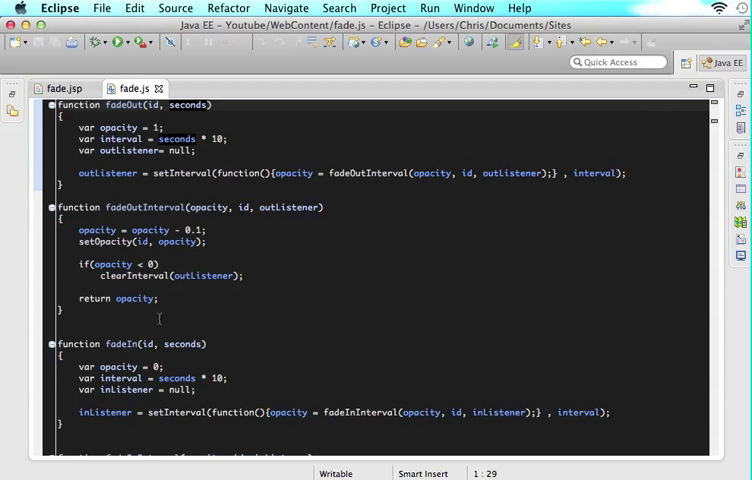
click(114, 344)
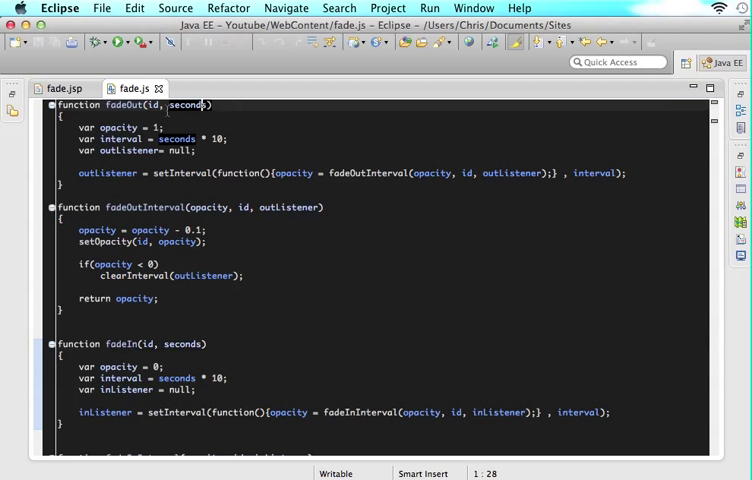
click(62, 88)
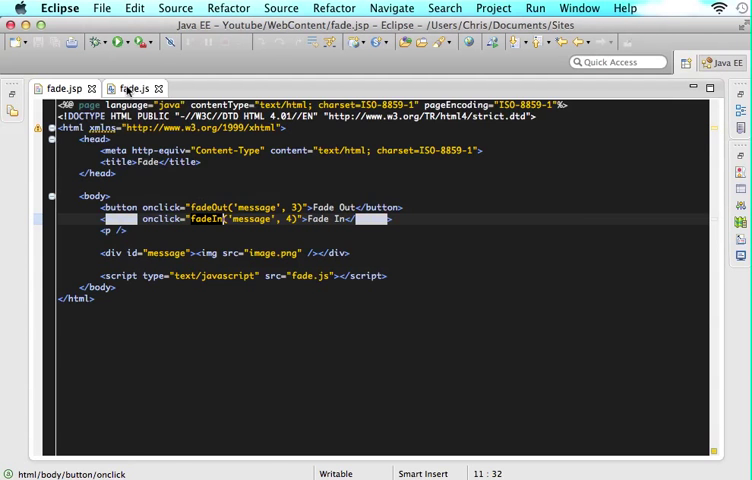
Step: Switch to fade.jsp to see the Fade In button calling fadeIn('message', 4)
click(130, 88)
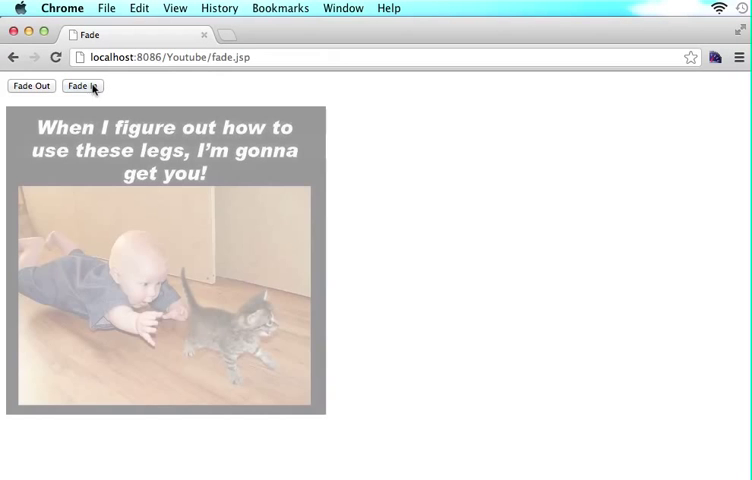
Step: Fade the dimmed baby-and-kitten image back to full opacity on the Chrome Fade page
click(82, 85)
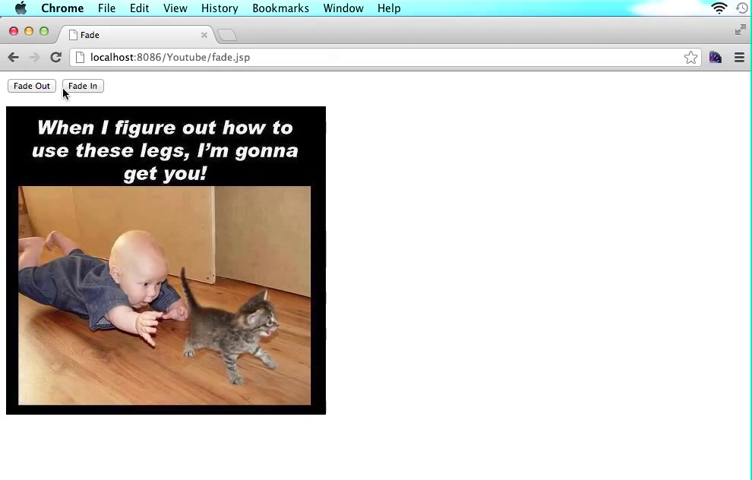
click(83, 85)
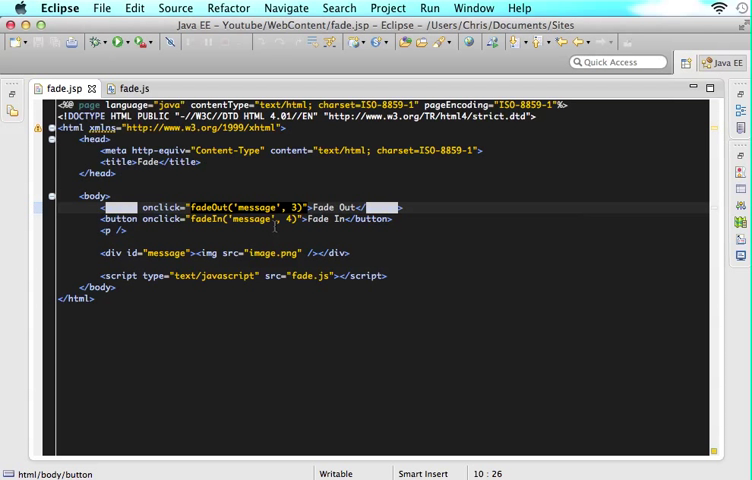
Step: Change the fadeOut and fadeIn durations in fade.jsp from 3 and 4 to 1
text(1)
click(246, 218)
text(1)
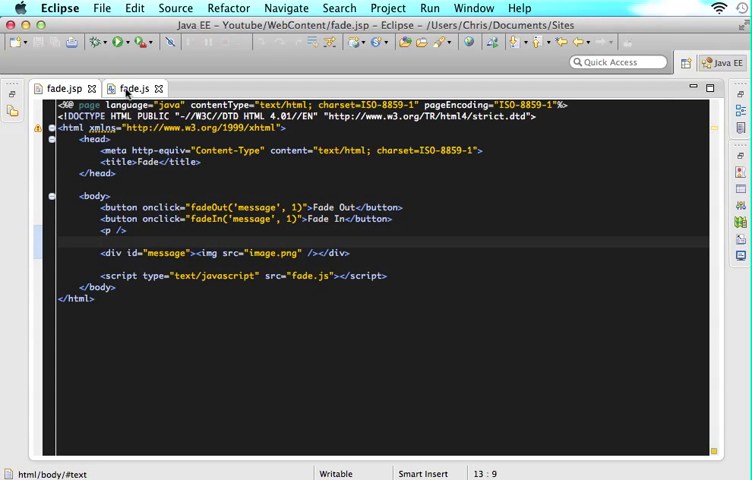
Step: Switch back to fade.js, showing the fadeIn and fadeInInterval functions
click(131, 88)
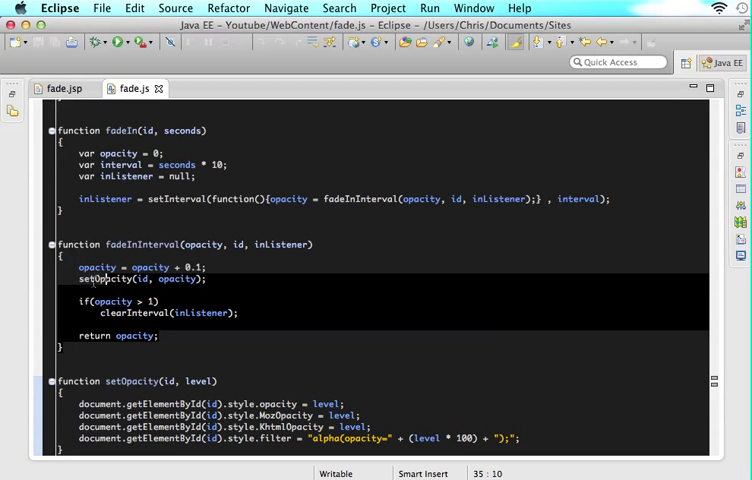
mouse_move(103, 279)
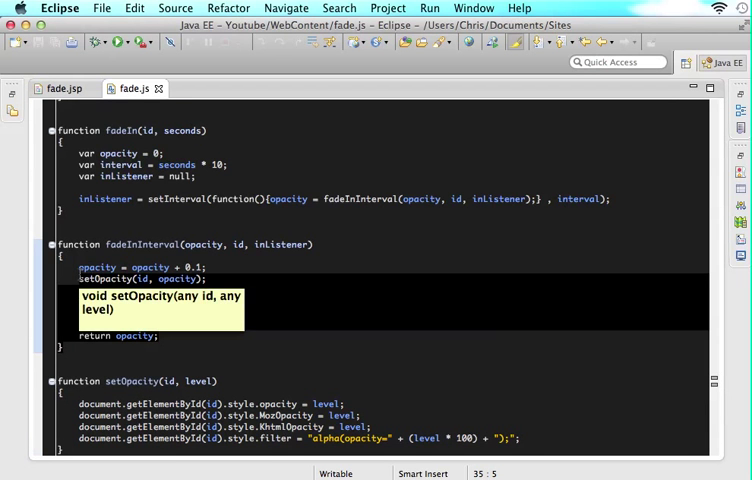